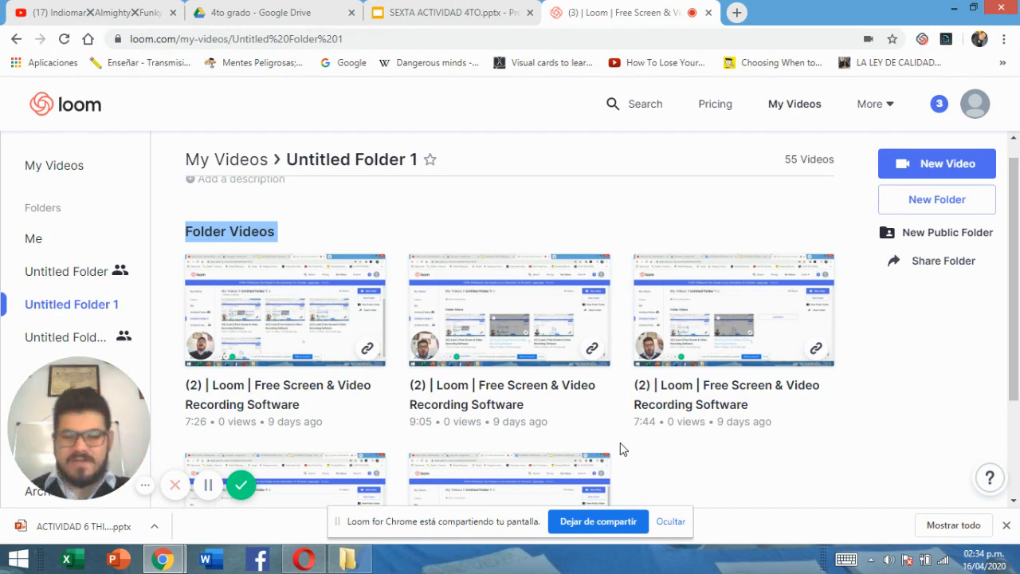
Switch from the Loom library to the SEXTA ACTIVIDAD 4TO presentation's title slide
click(450, 12)
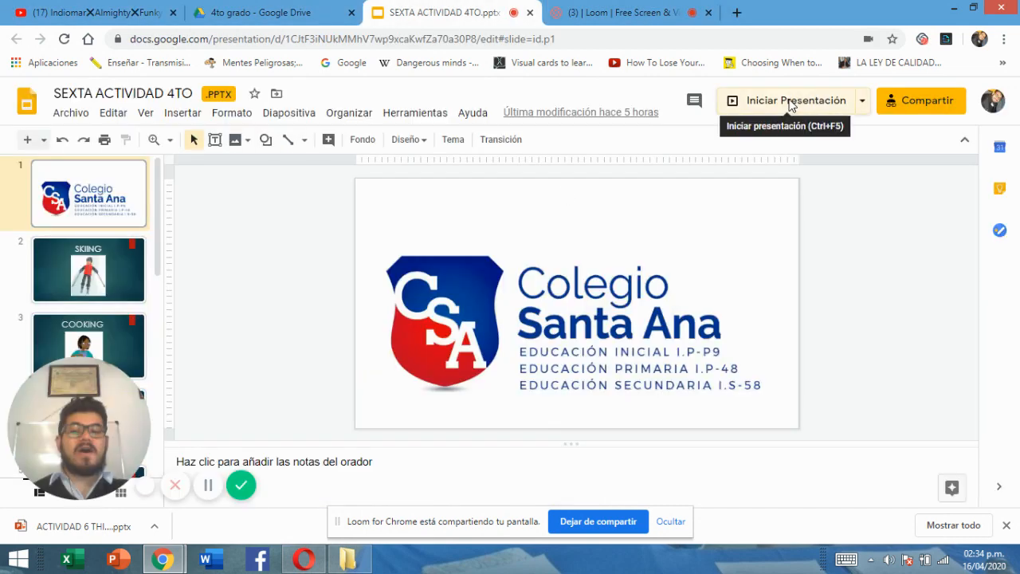
Start presenting the vocabulary deck full-screen, beginning the slideshow toward WATCHING TV
click(796, 100)
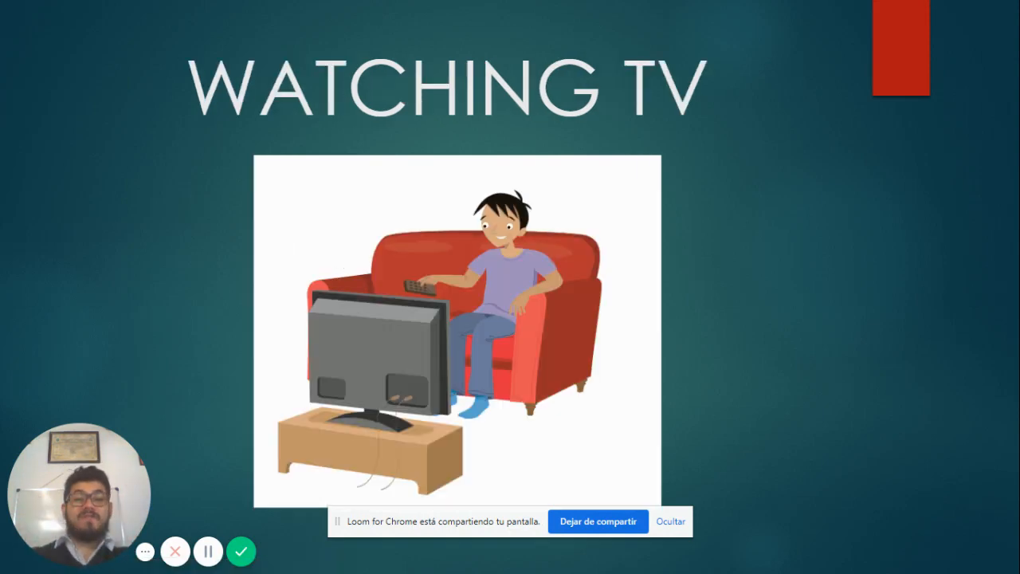
key(Right)
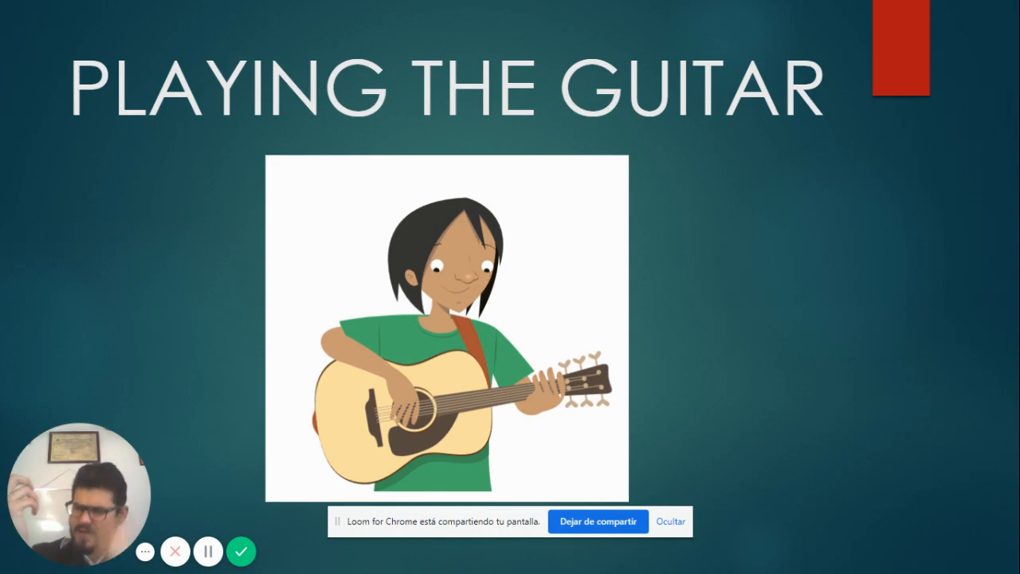
key(Right)
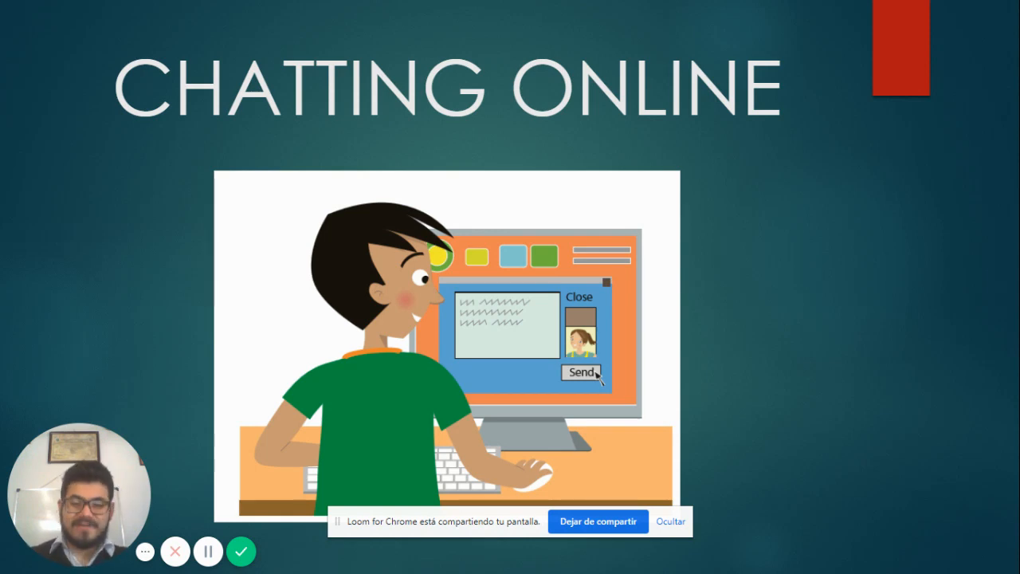
key(right)
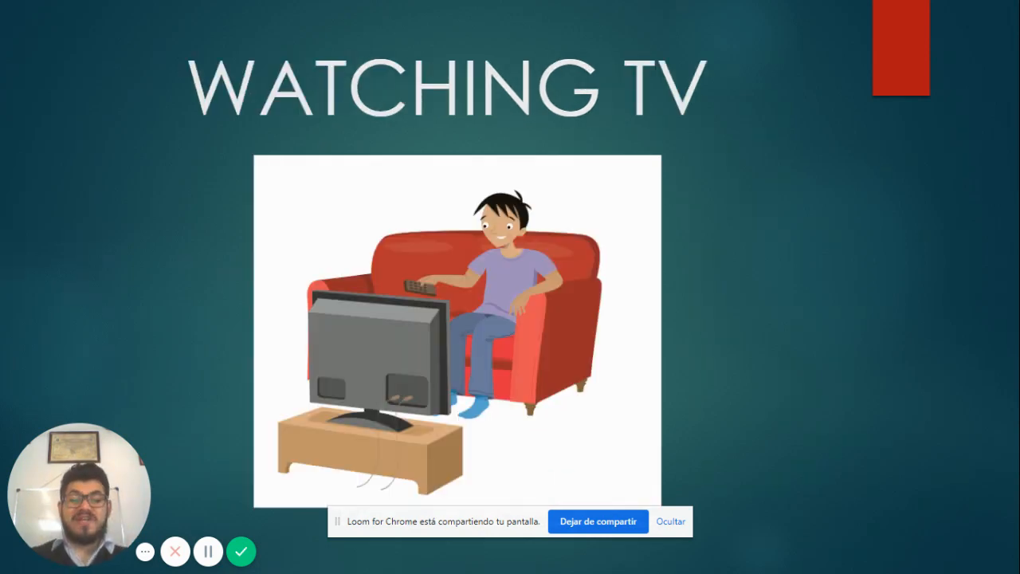
Advance the slideshow through CHATTING ONLINE to the I DON'T LIKE COOKING slide
key(Right)
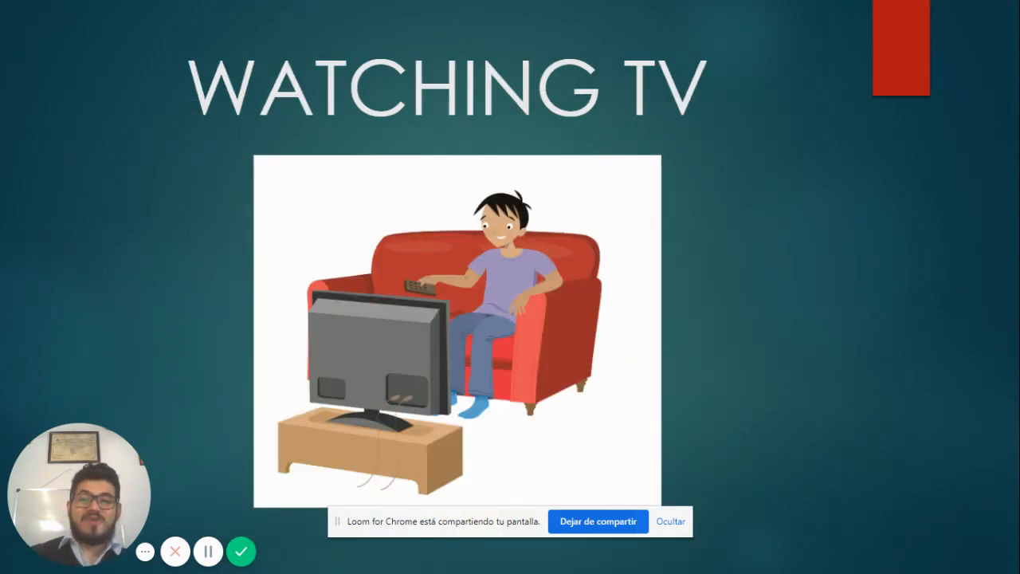
key(right)
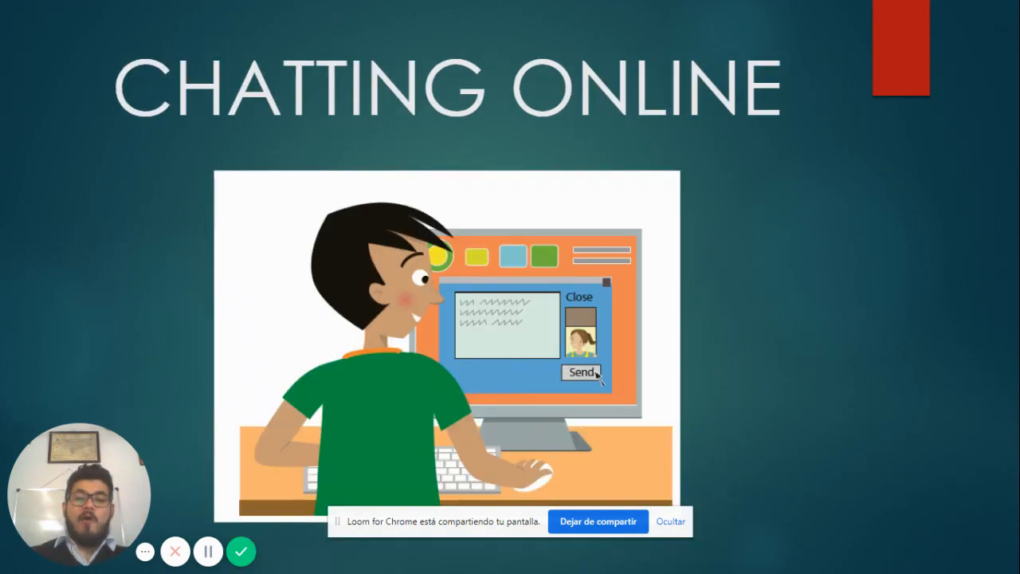
key(right)
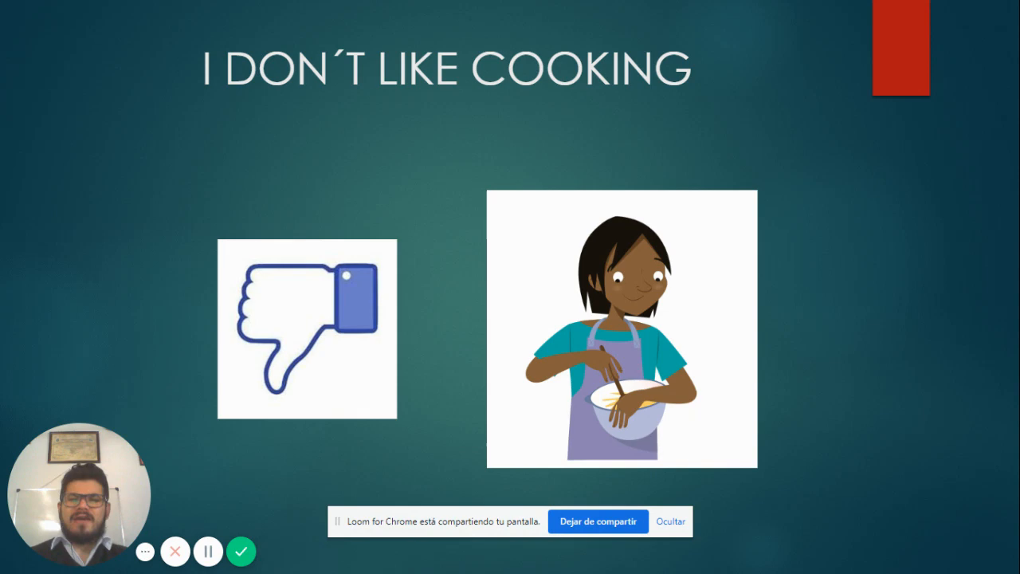
key(right)
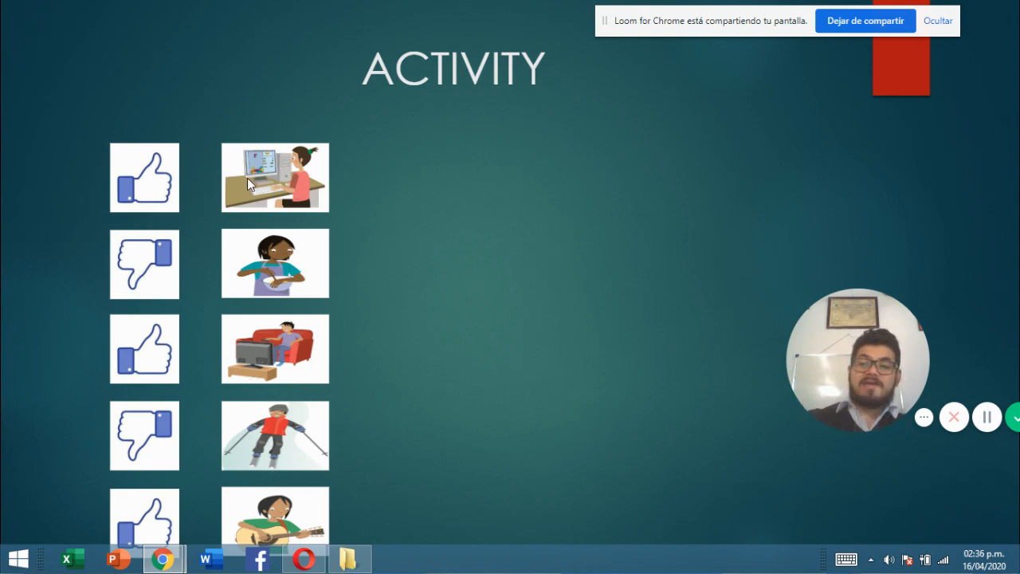
mouse_move(398, 200)
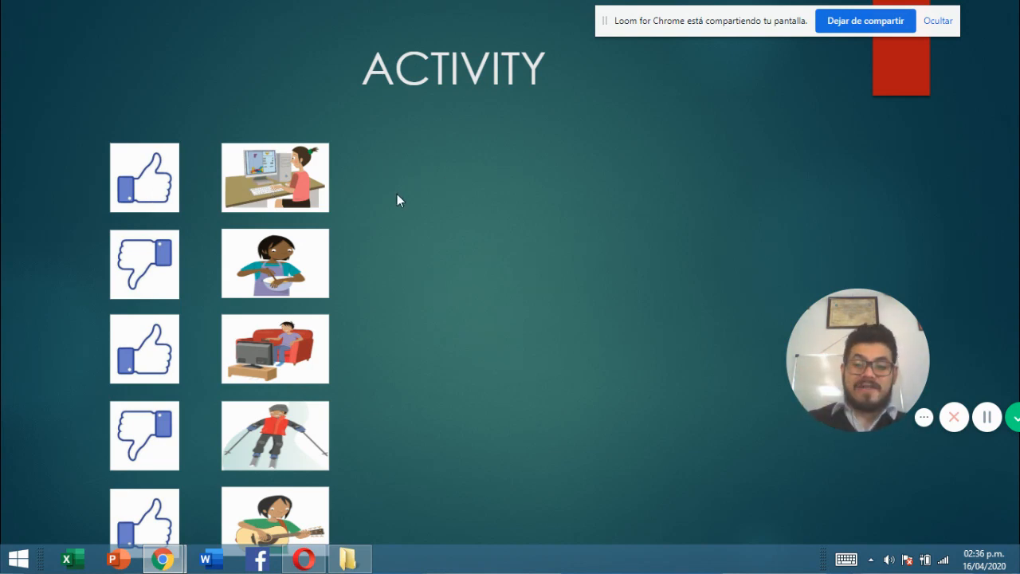
mouse_move(347, 199)
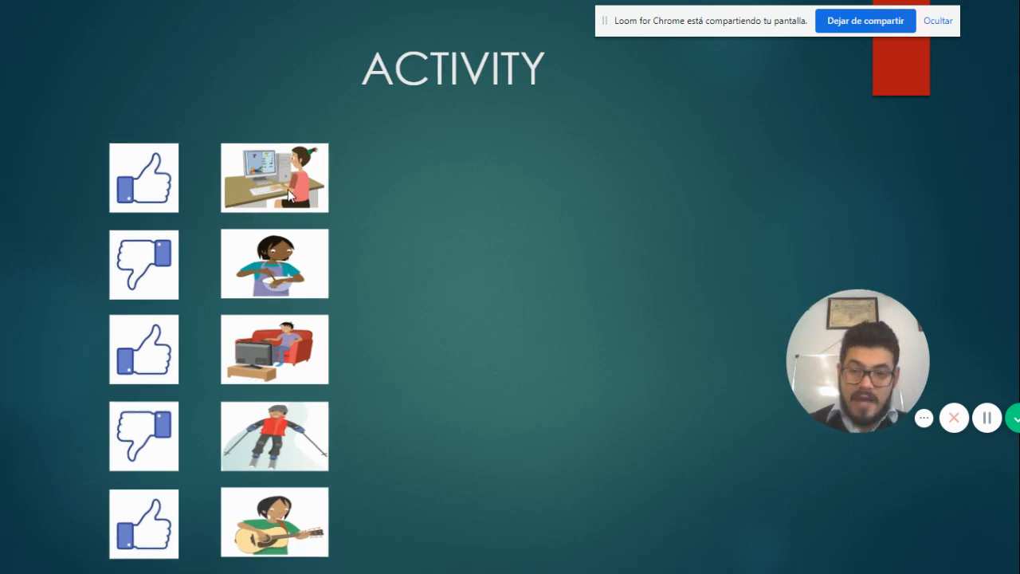
mouse_move(488, 211)
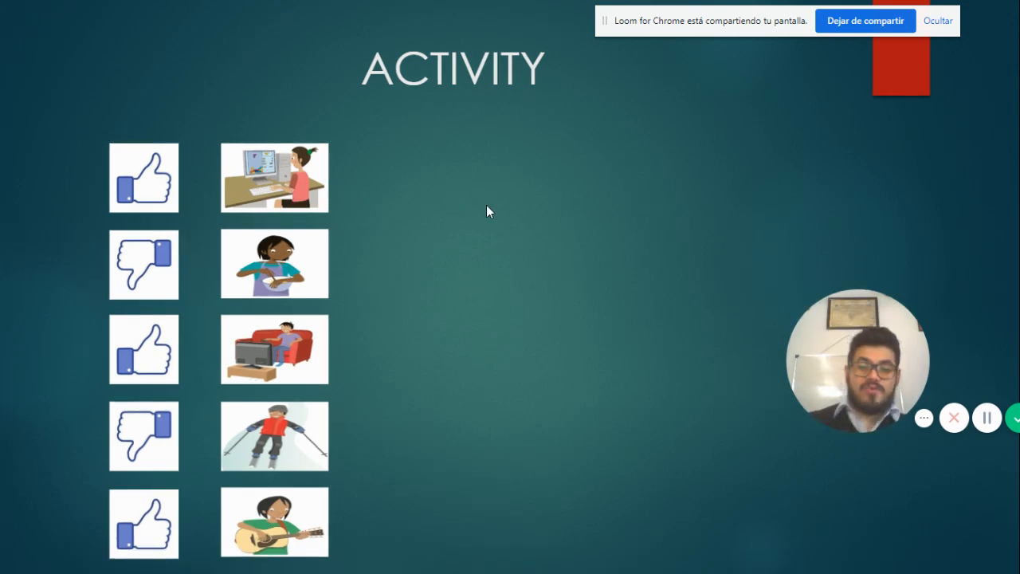
mouse_move(428, 297)
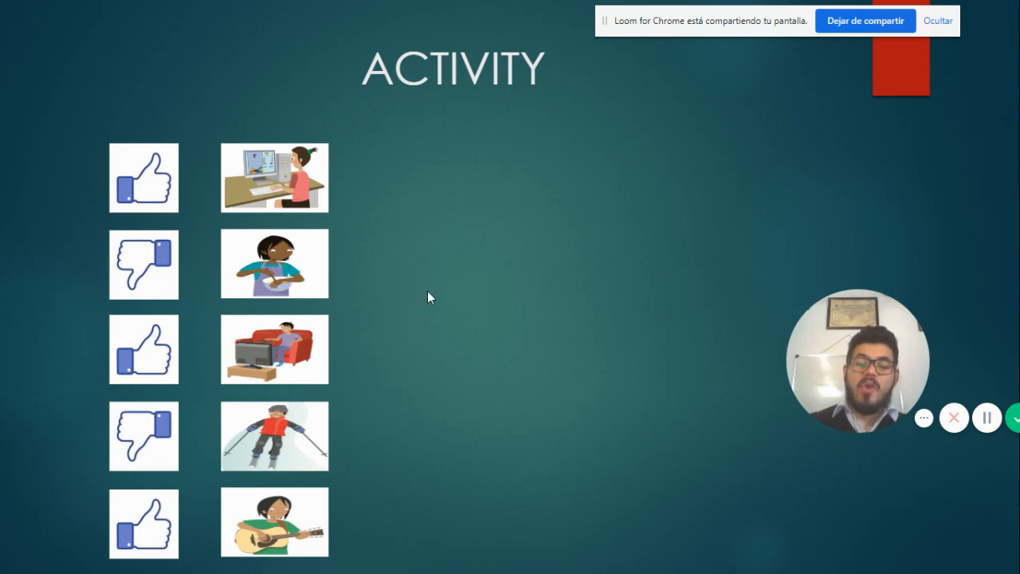
mouse_move(624, 281)
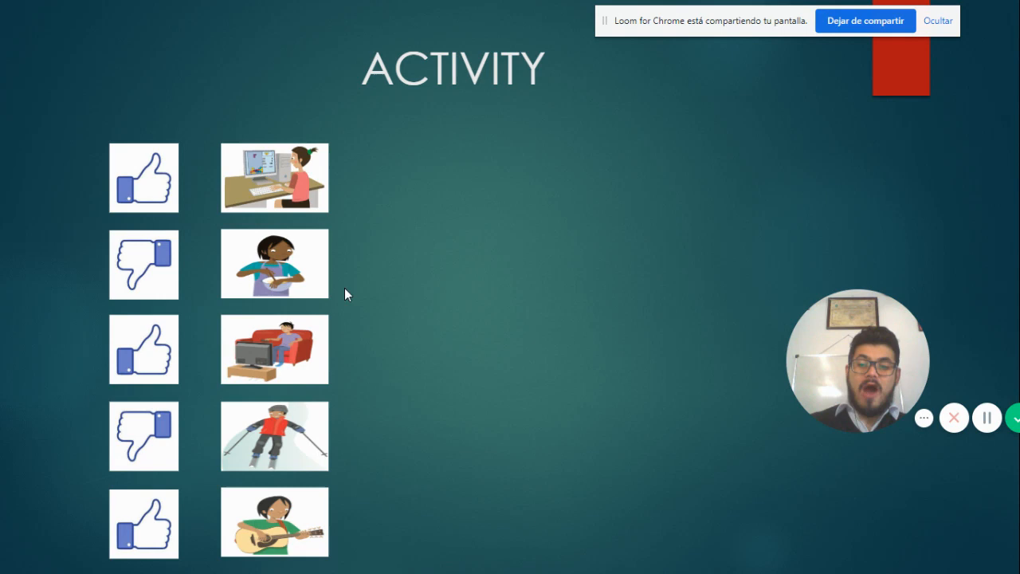
mouse_move(283, 333)
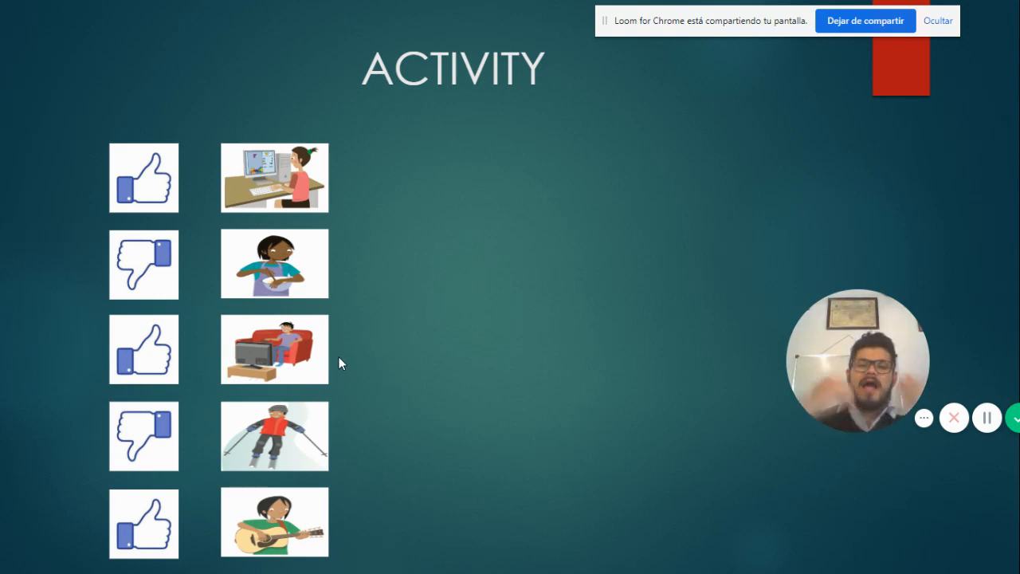
mouse_move(243, 201)
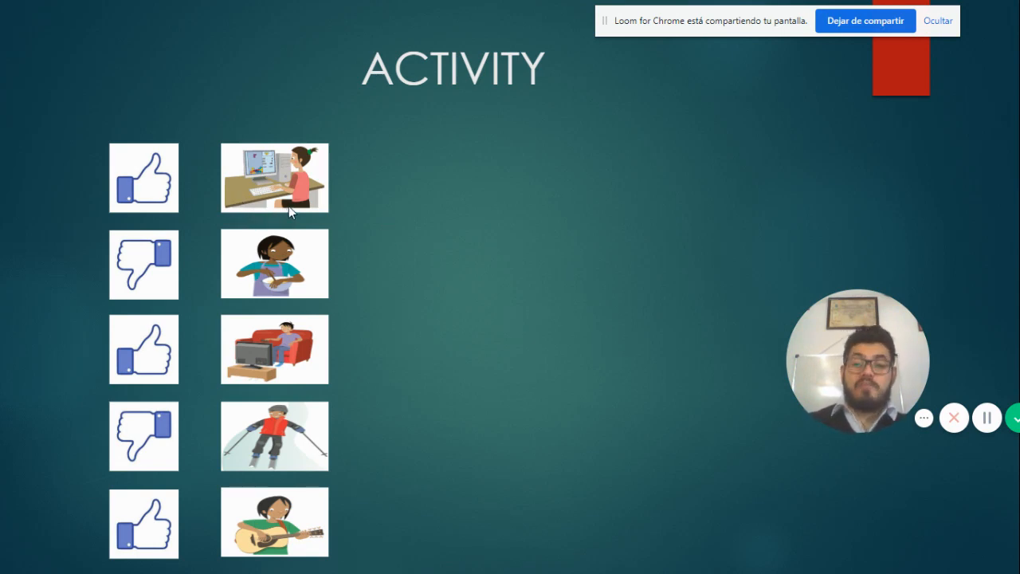
mouse_move(369, 217)
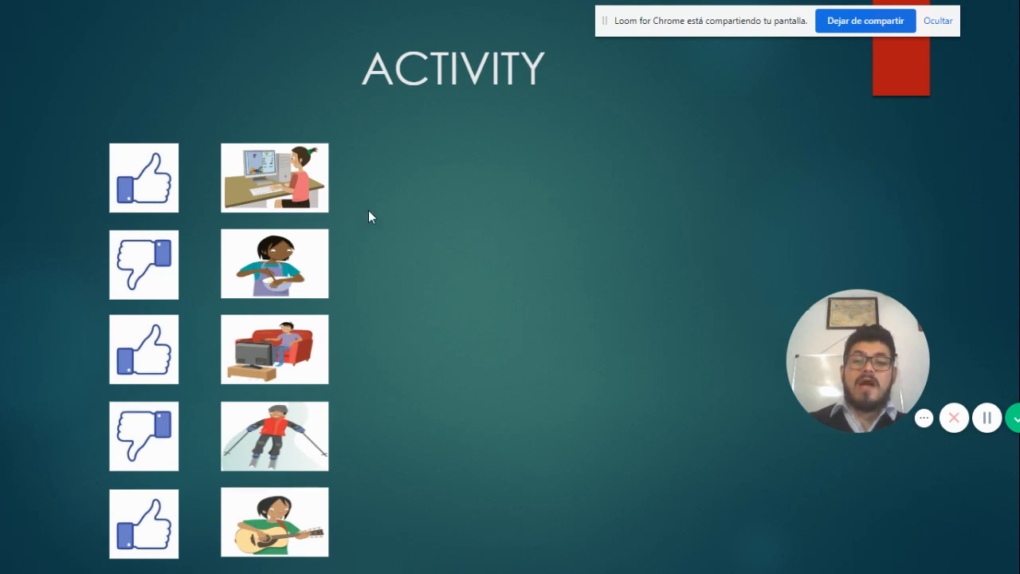
mouse_move(532, 208)
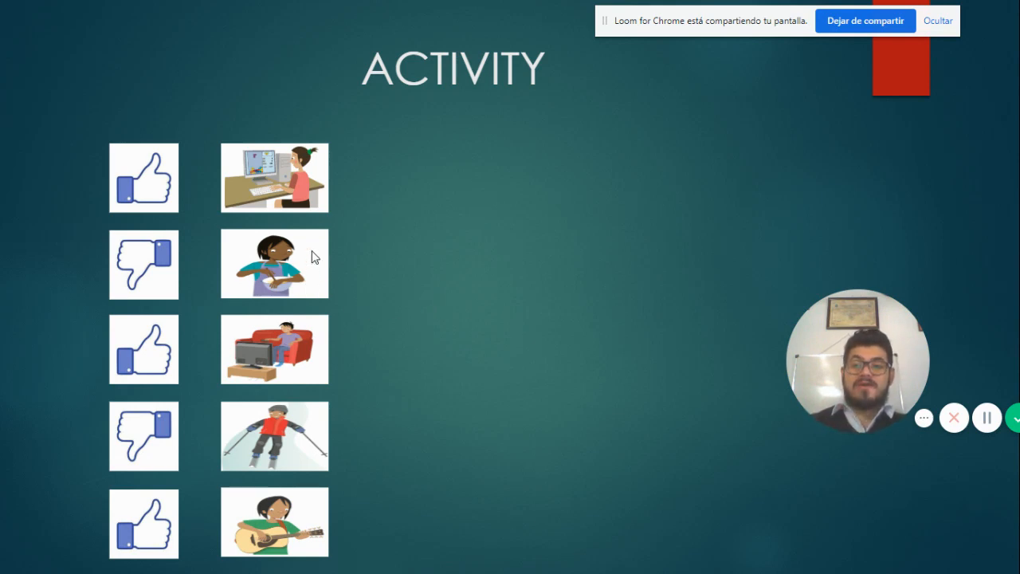
mouse_move(463, 298)
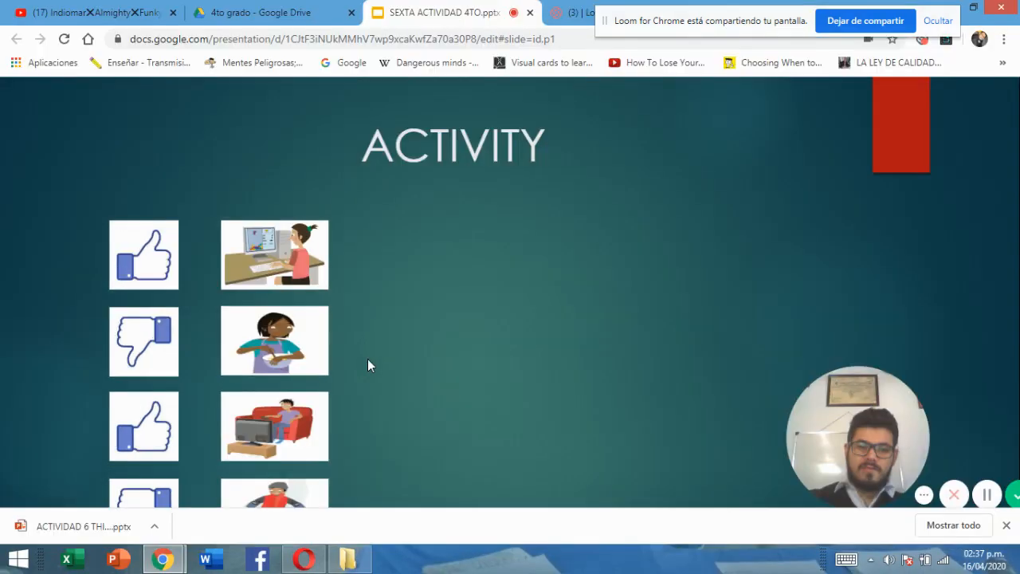
mouse_move(387, 310)
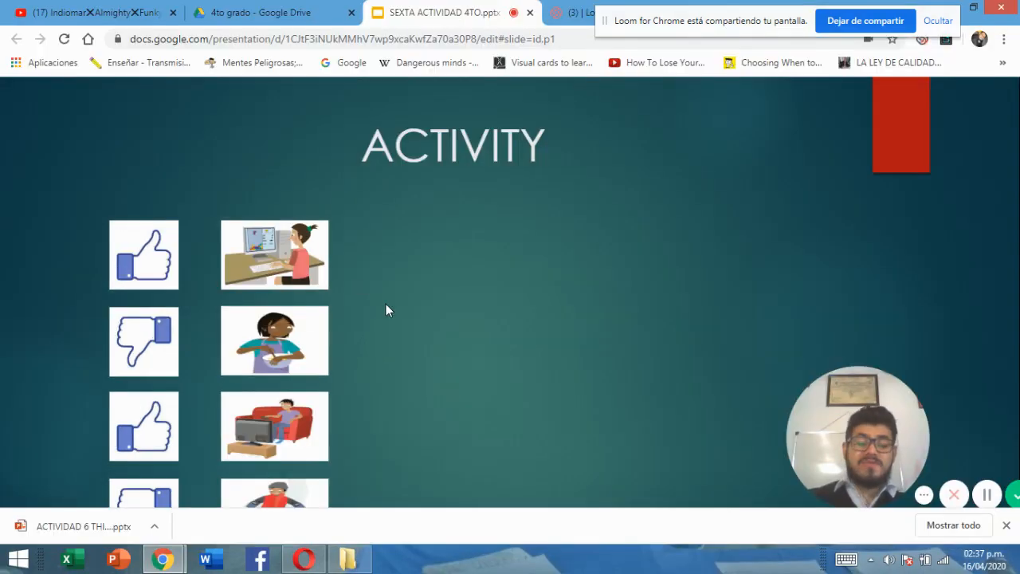